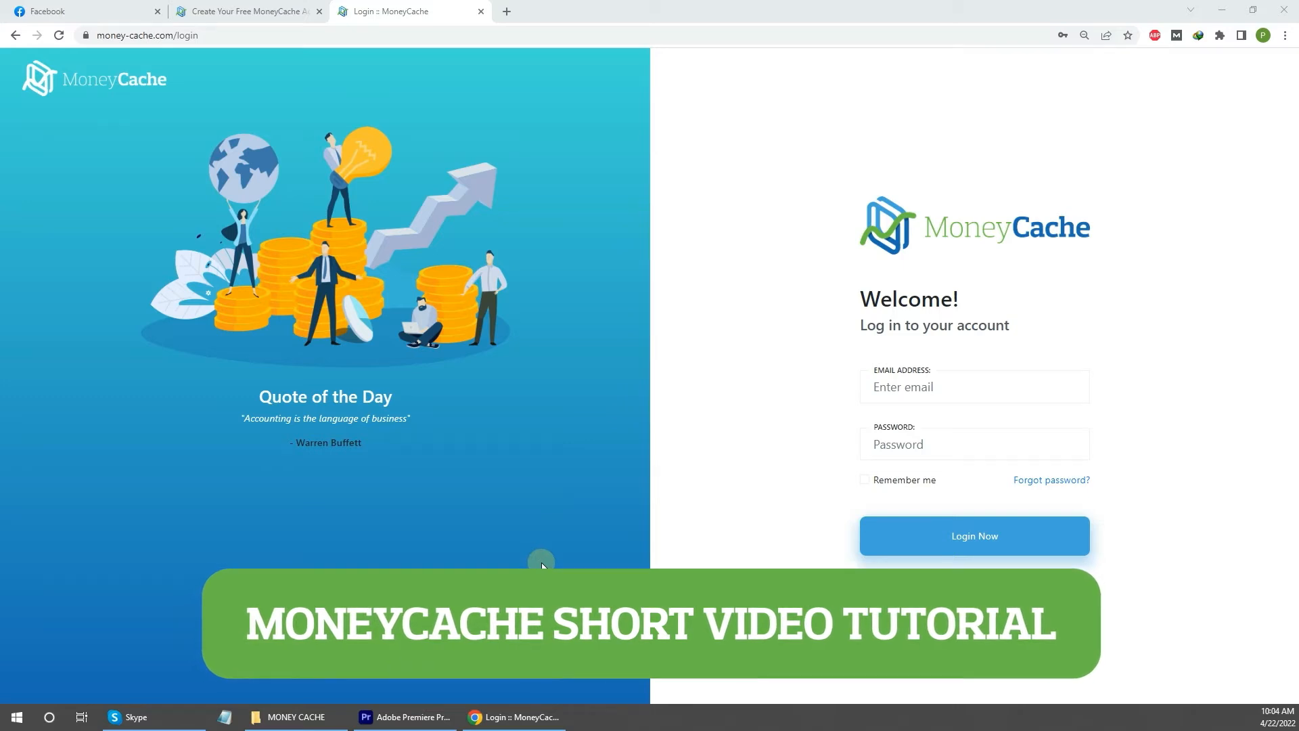
pyautogui.moveTo(744, 391)
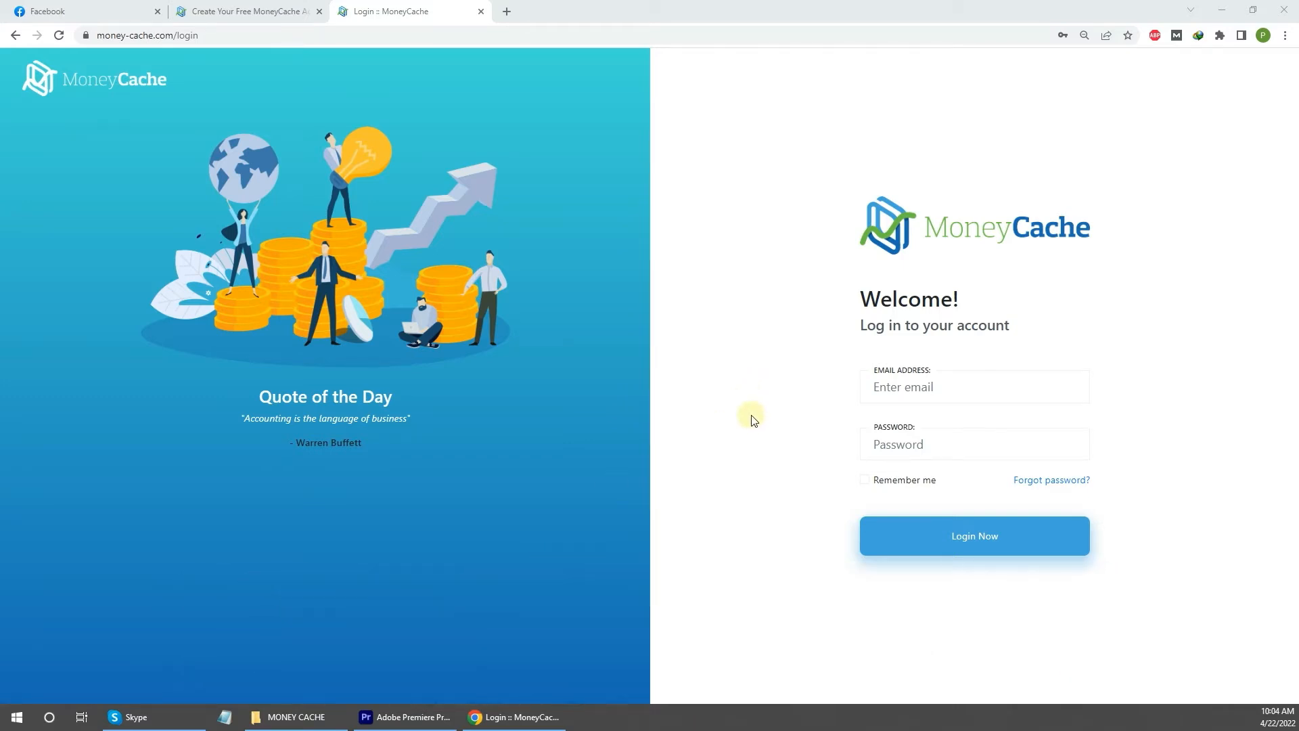
pyautogui.moveTo(329, 169)
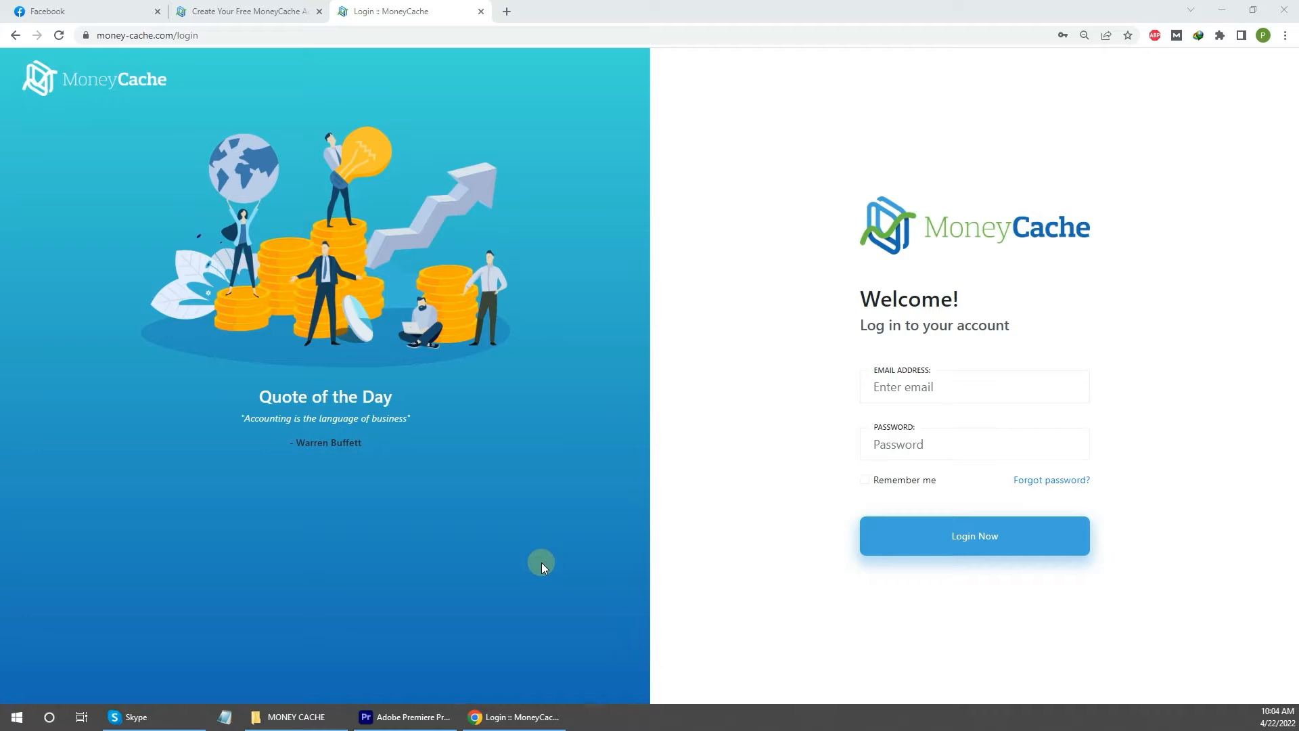
# Step: Message the MoneyCache Facebook page 'Hi, how to start using moneycache?'
pyautogui.click(83, 11)
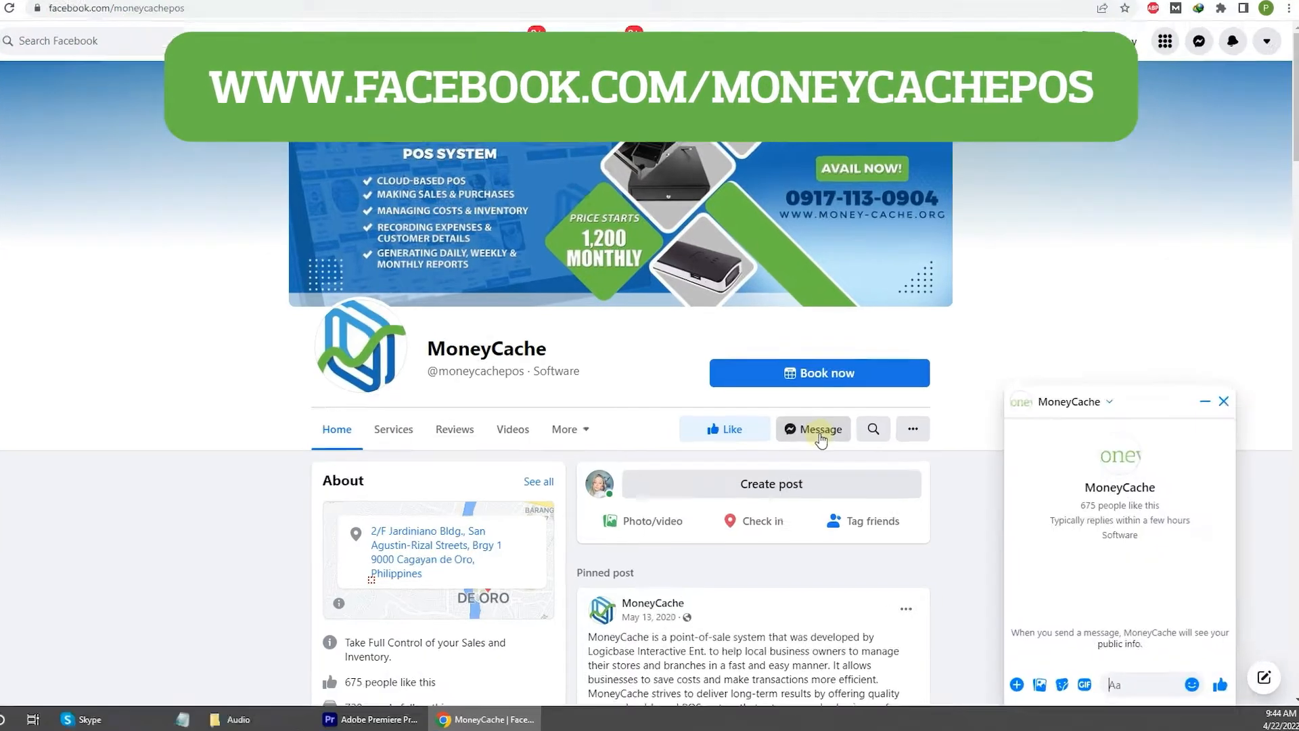
pyautogui.write('Hi, how to')
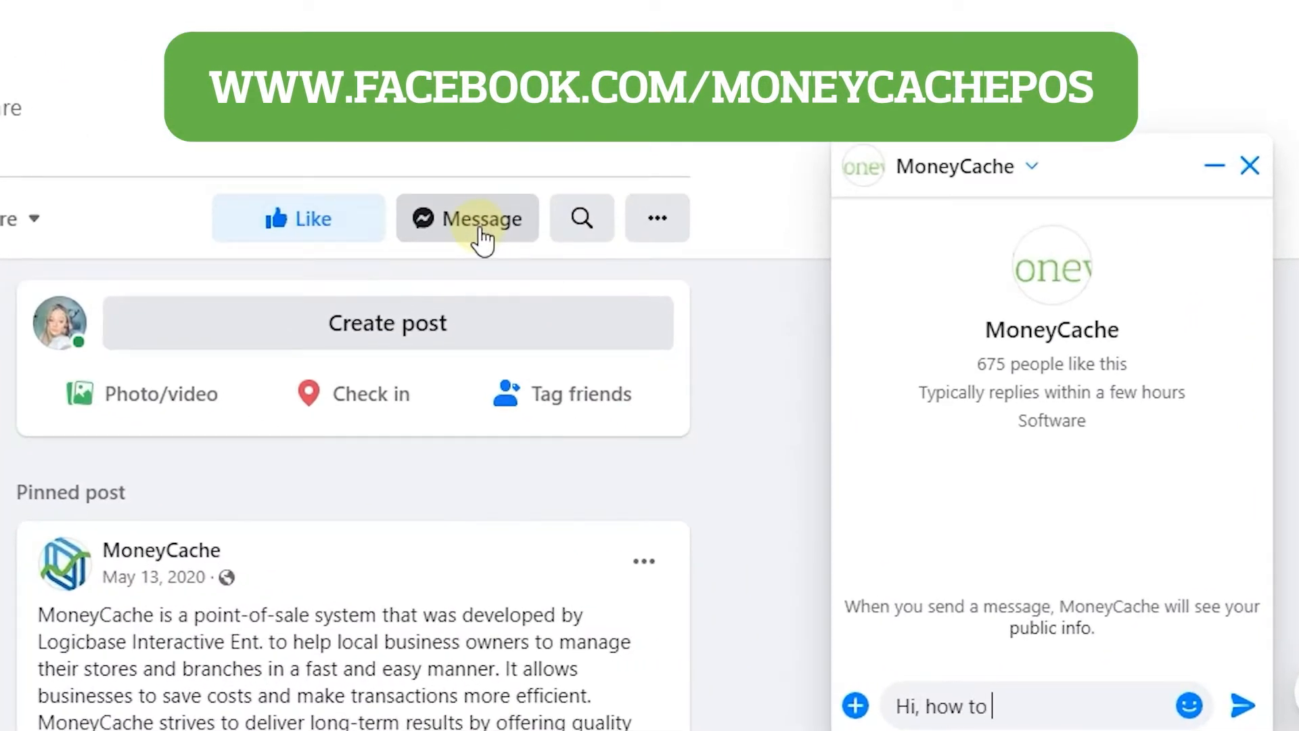
pyautogui.write('start using moneycac')
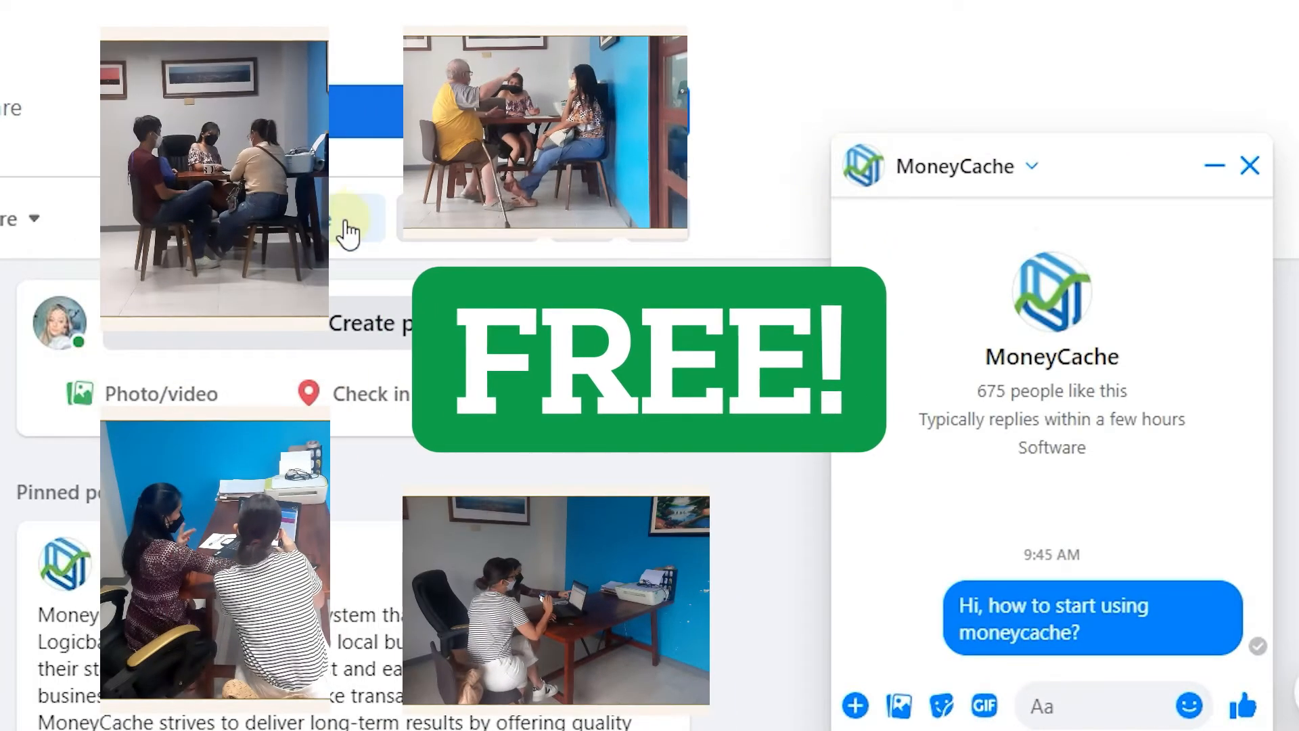
pyautogui.click(248, 11)
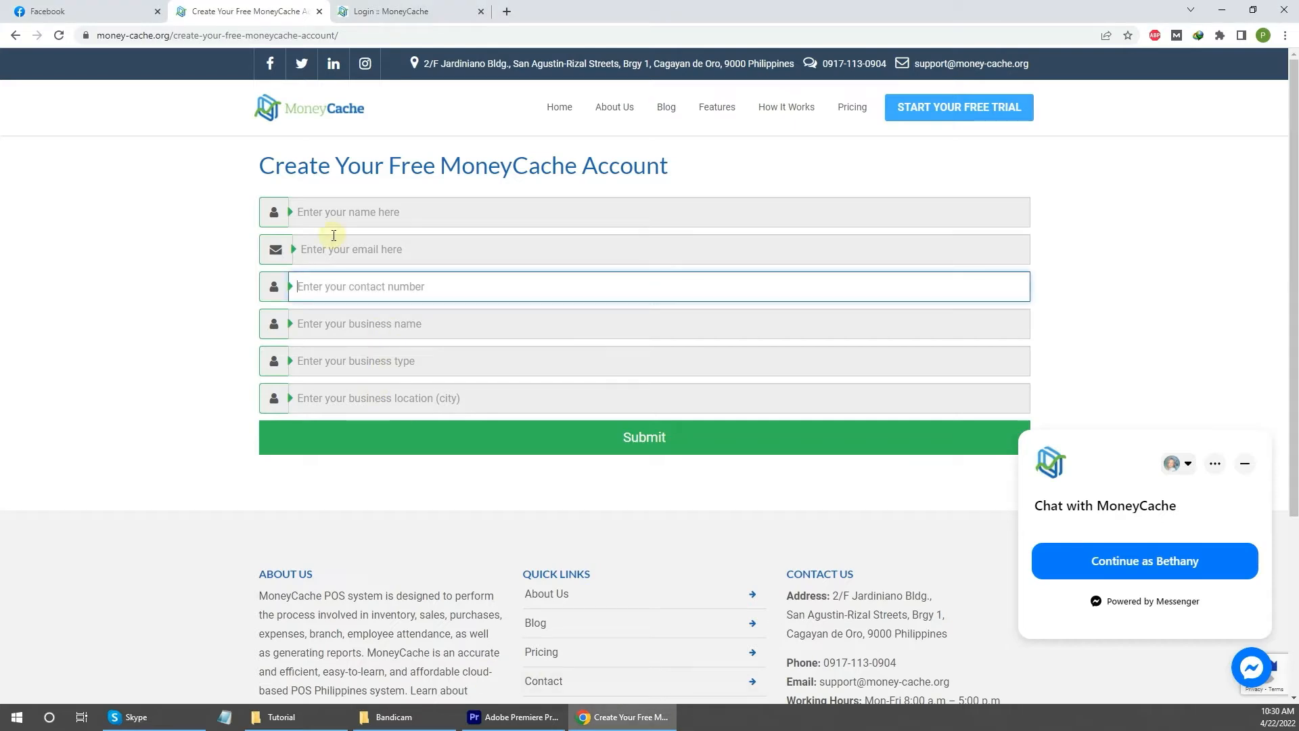
# Step: Enter name Juan Del, email juandel, number 0935390, business Juan, city Cagayan de oro
pyautogui.write('Juan Del')
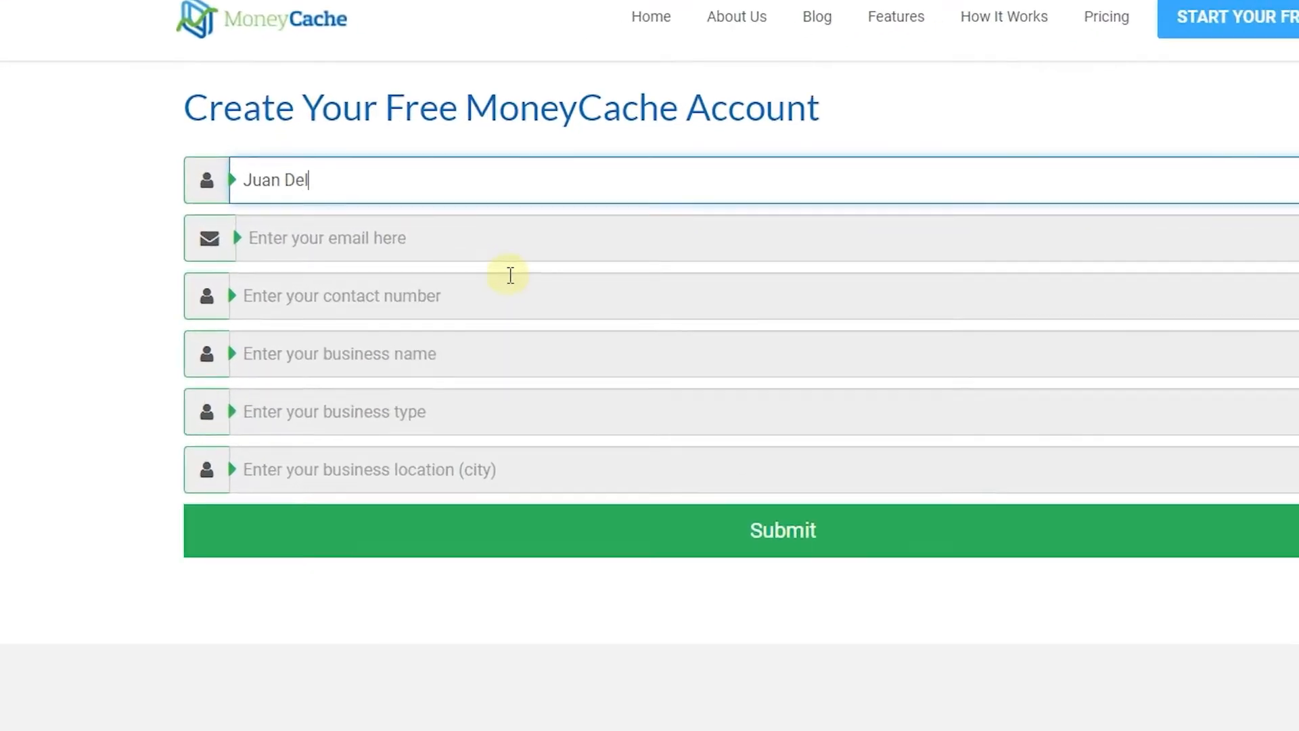
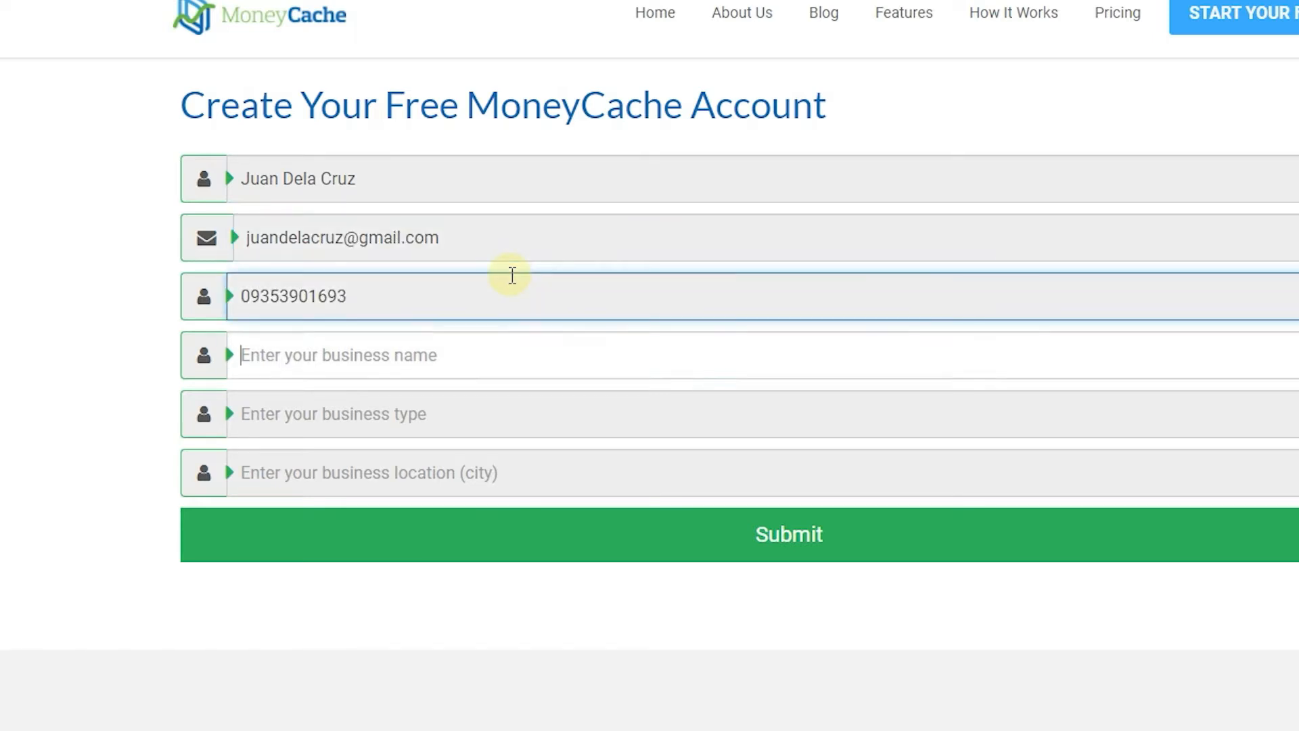
pyautogui.write('Juan Store')
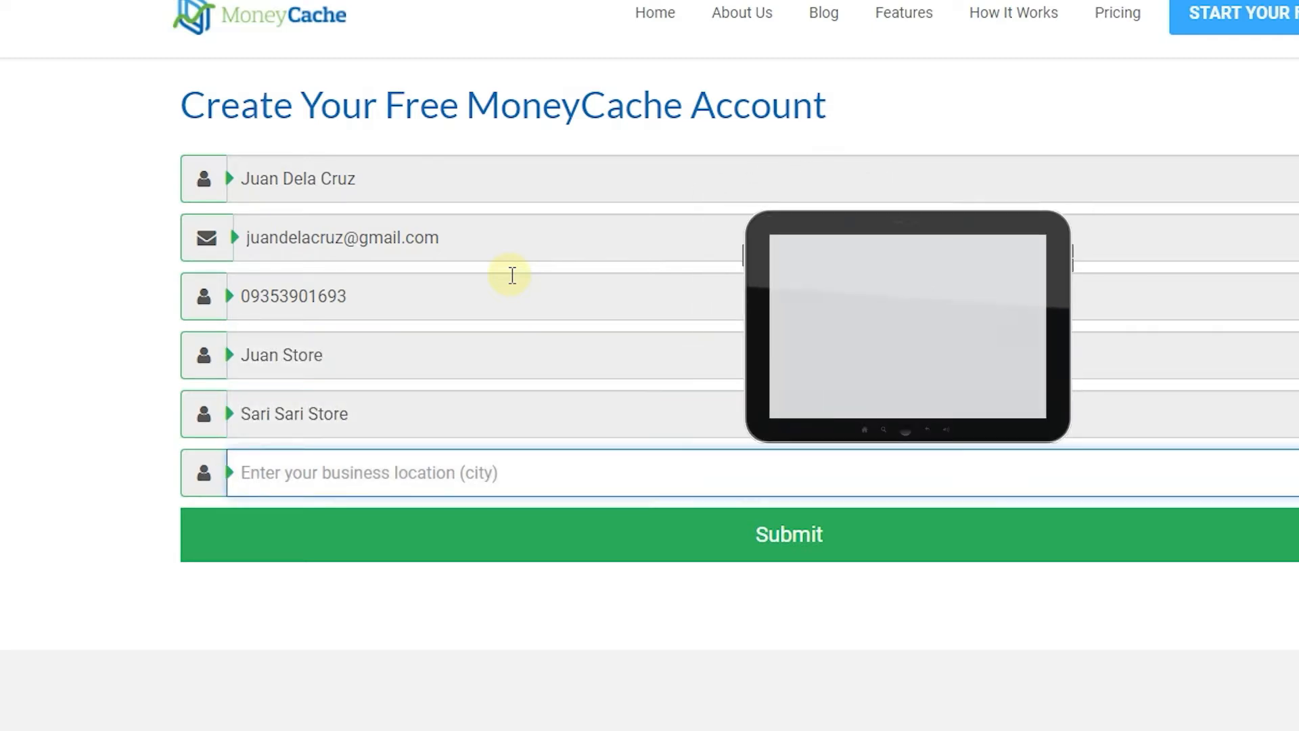
pyautogui.write('Cagayan de oro')
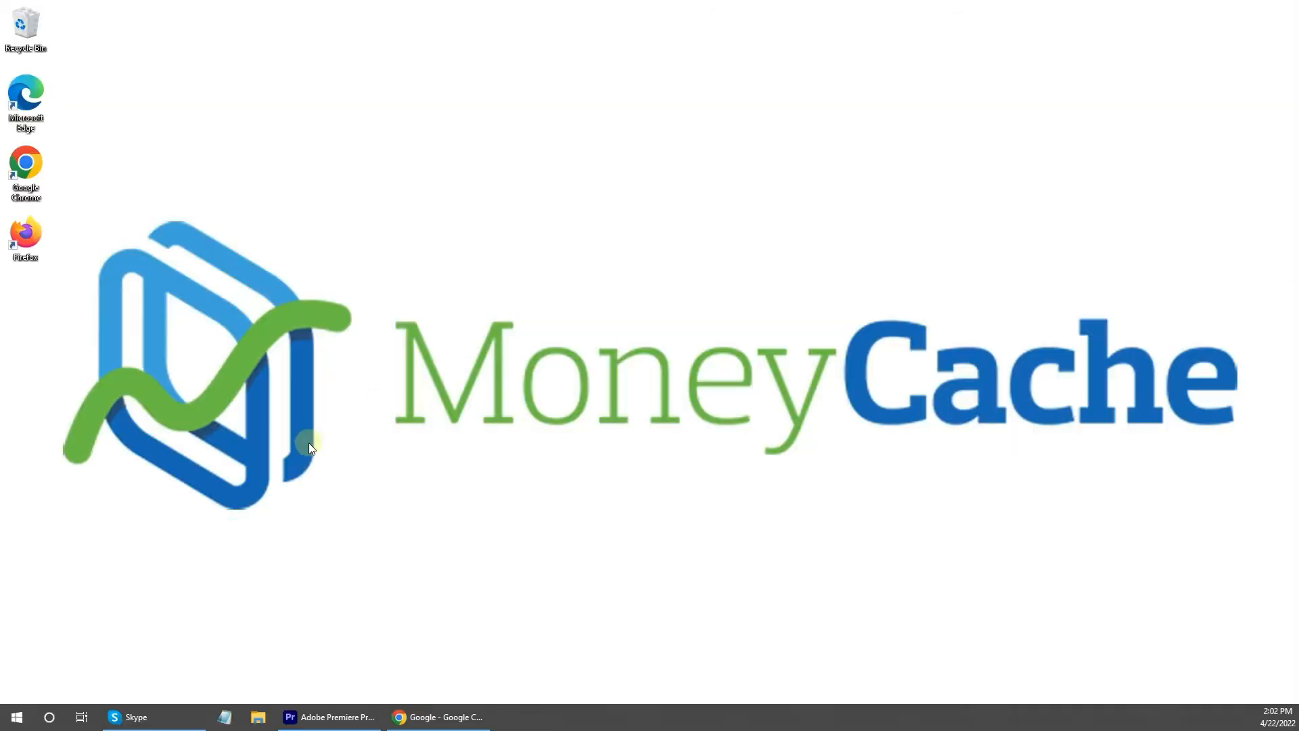
pyautogui.moveTo(41, 99)
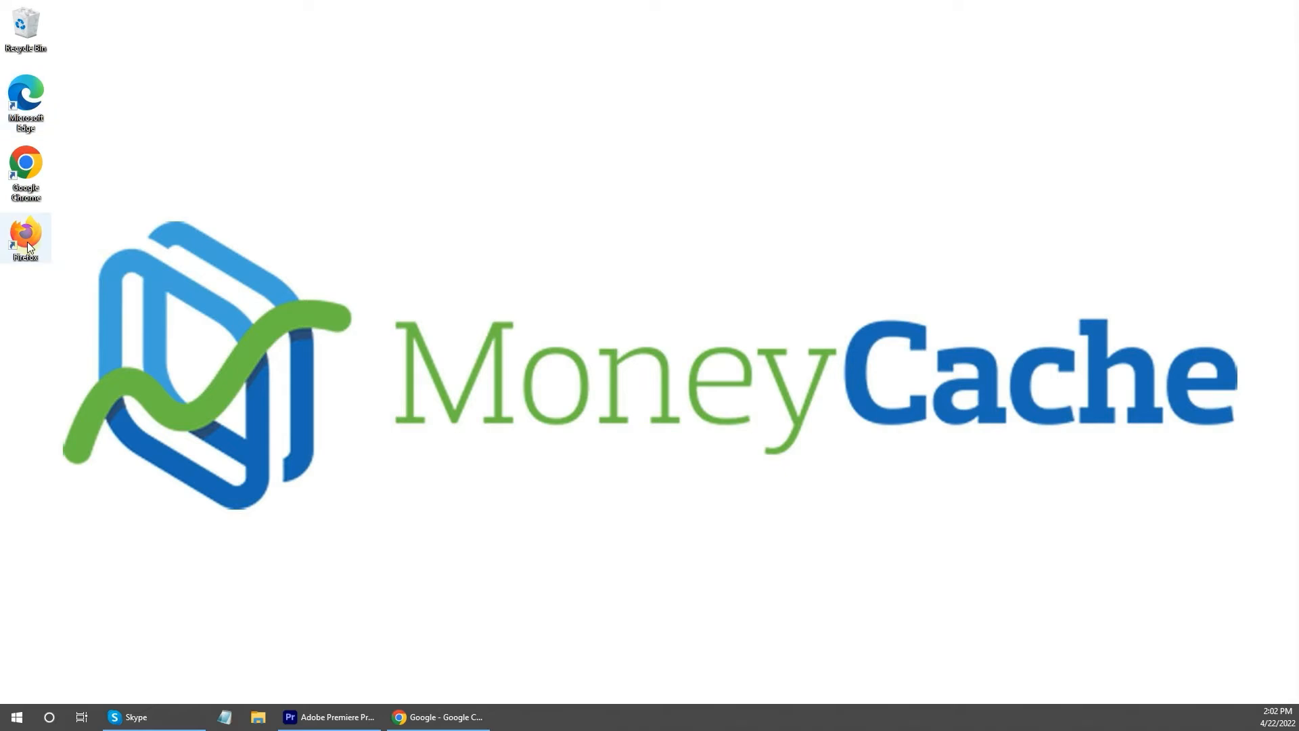
# Step: Open the web browser from the taskbar shortcut
pyautogui.click(437, 716)
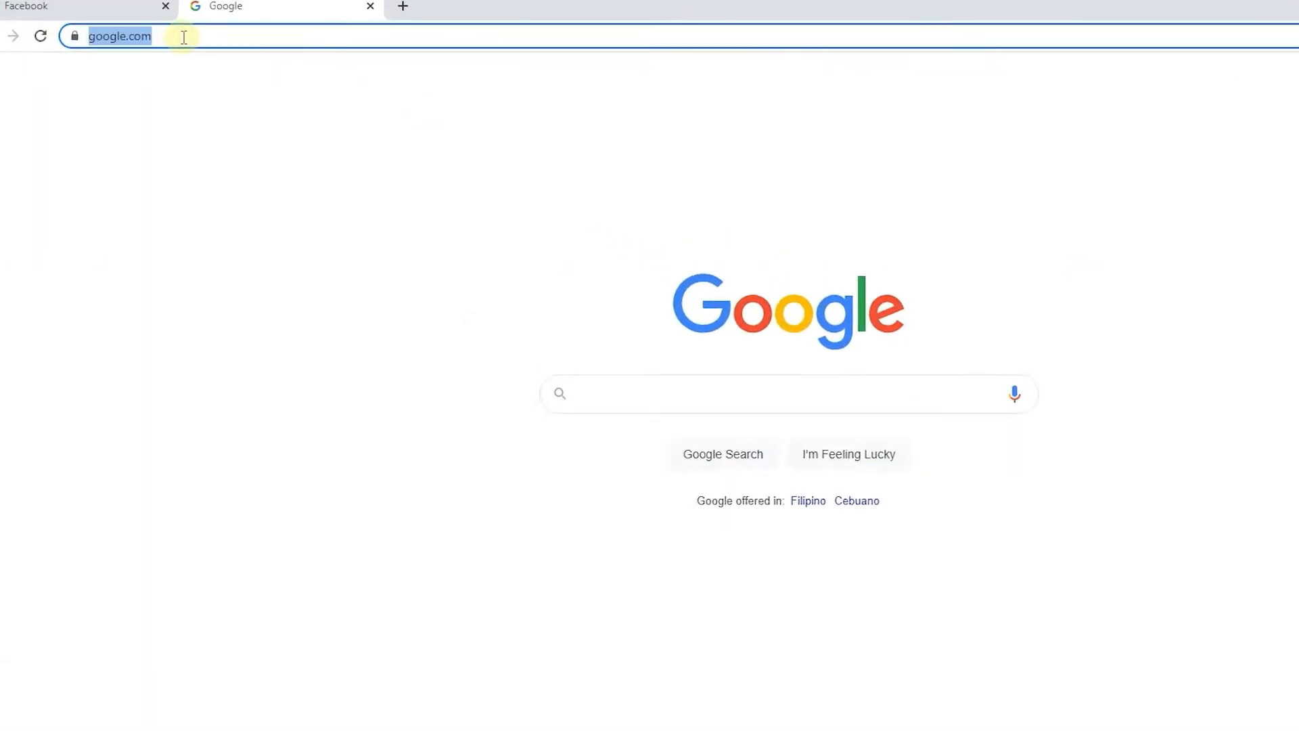
# Step: Search Google for money-cache.com and open the 'Login :: MoneyCache' result
pyautogui.write('money-cache.com')
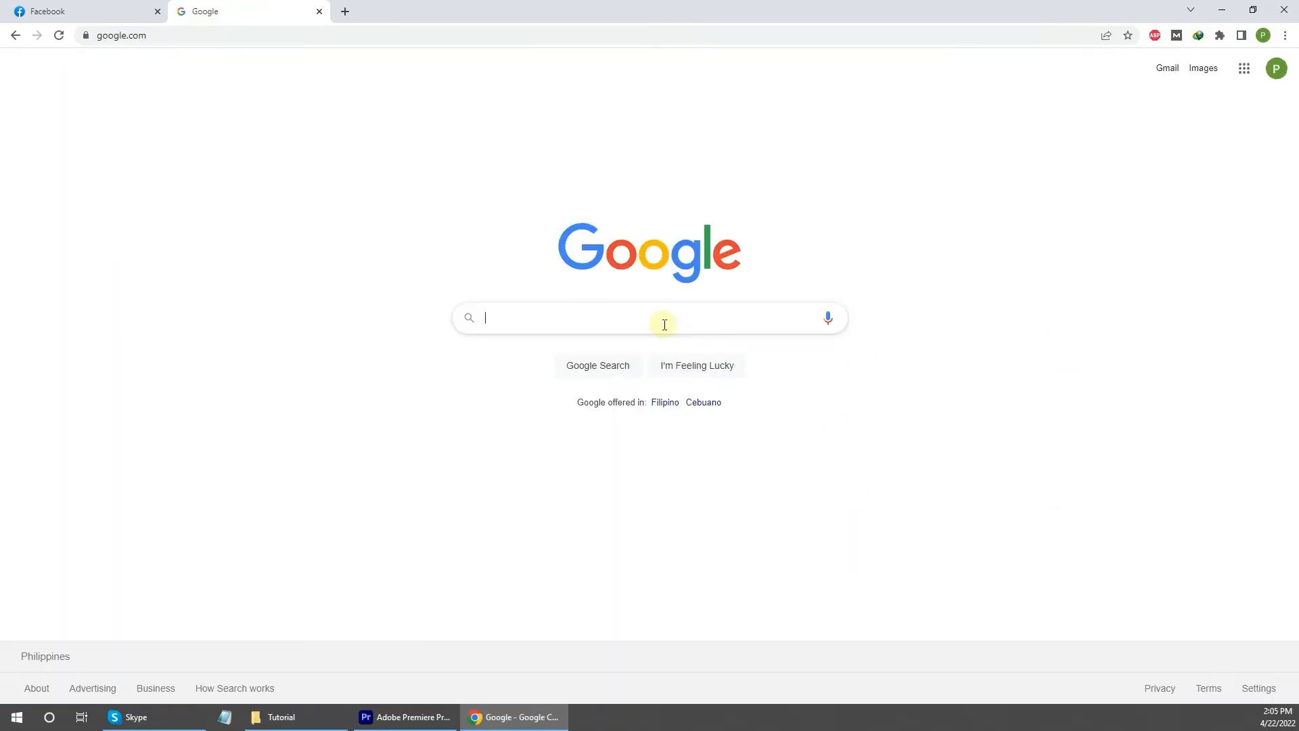
pyautogui.write('money-cache.com')
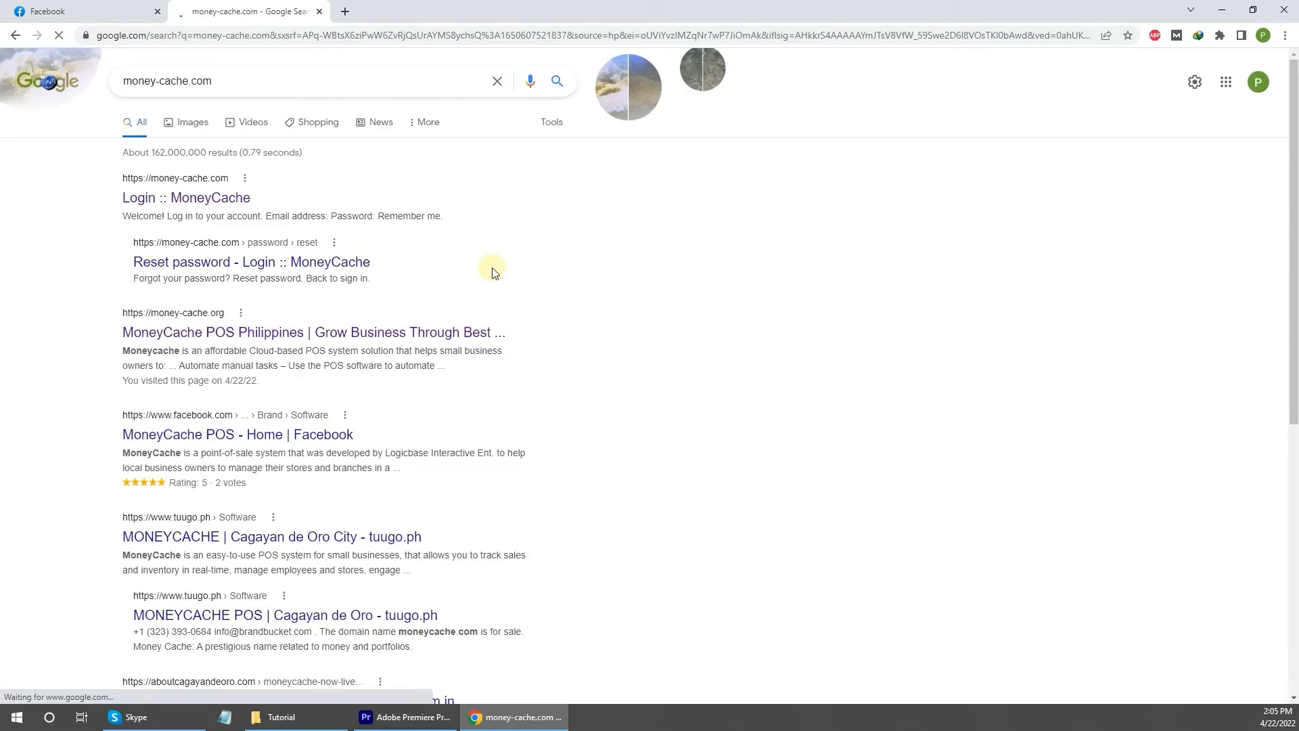
pyautogui.click(187, 197)
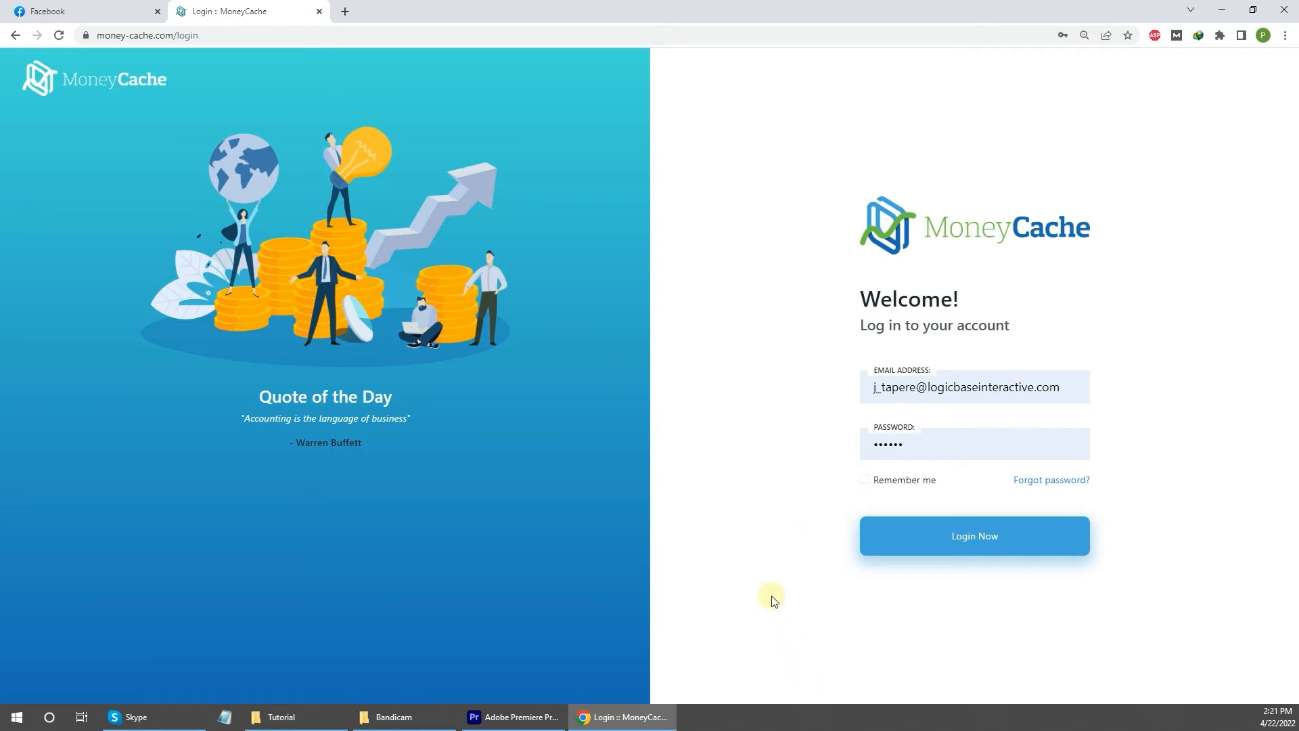
# Step: Log in with the entered credentials and expand the Sell menu in the sidebar
pyautogui.click(974, 535)
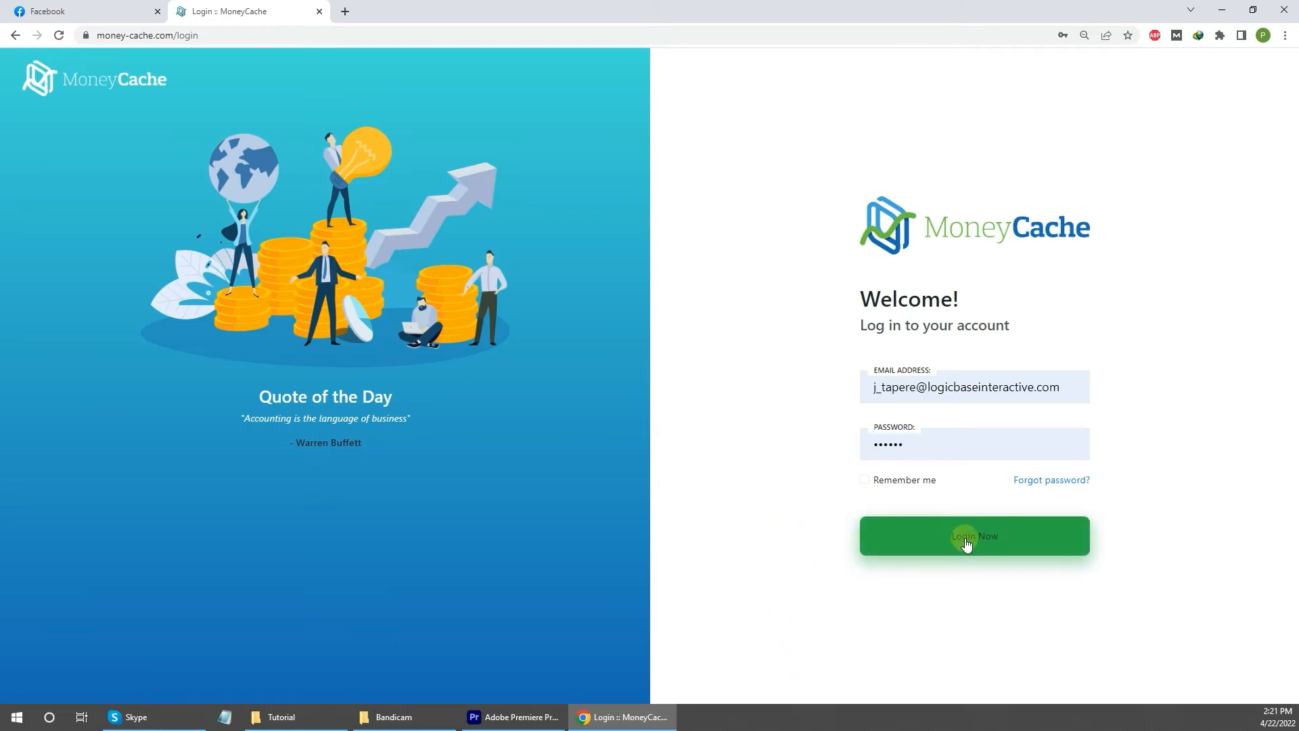
pyautogui.click(974, 536)
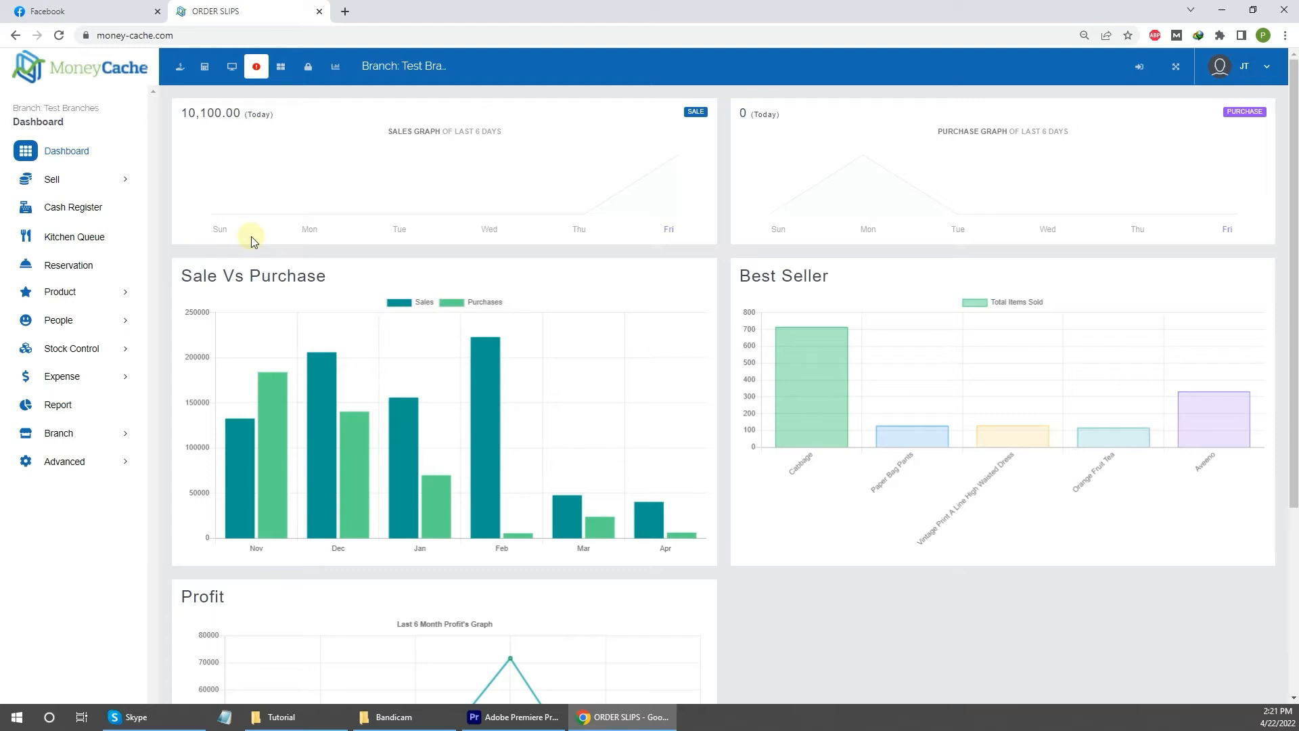
pyautogui.moveTo(122, 183)
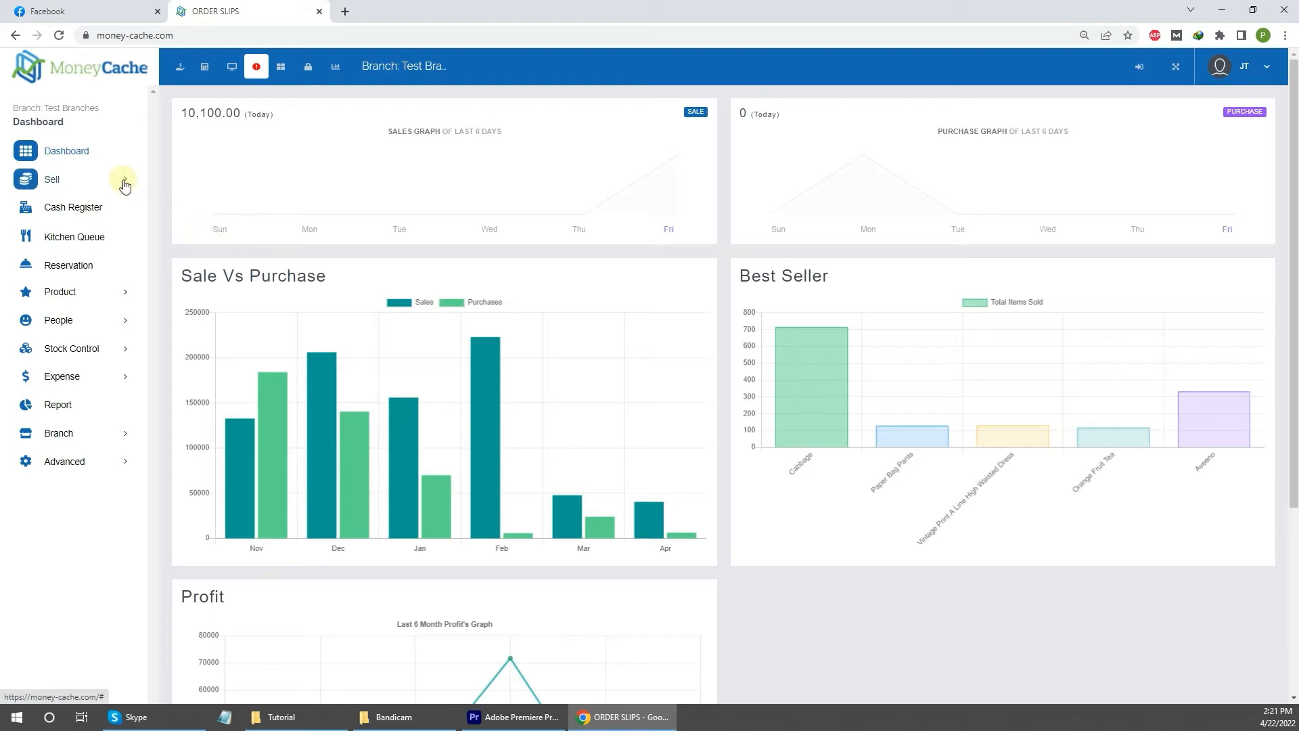
pyautogui.click(52, 179)
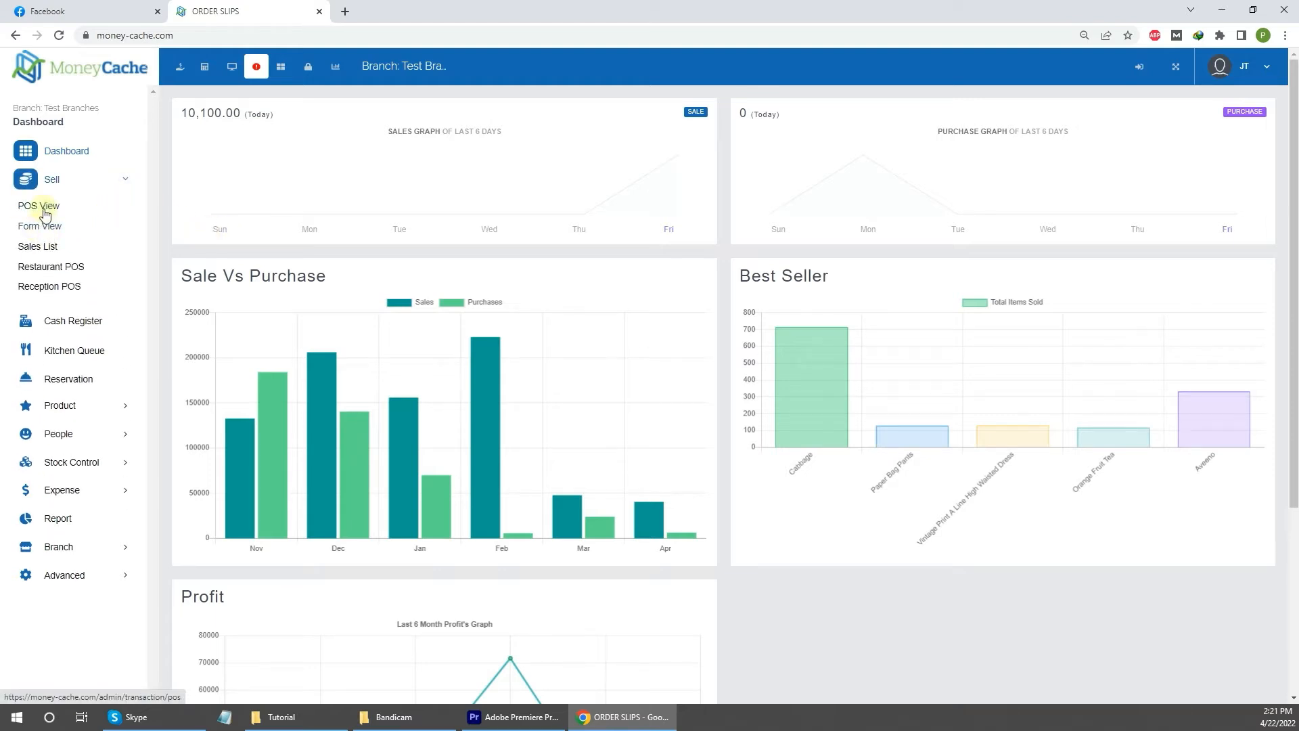